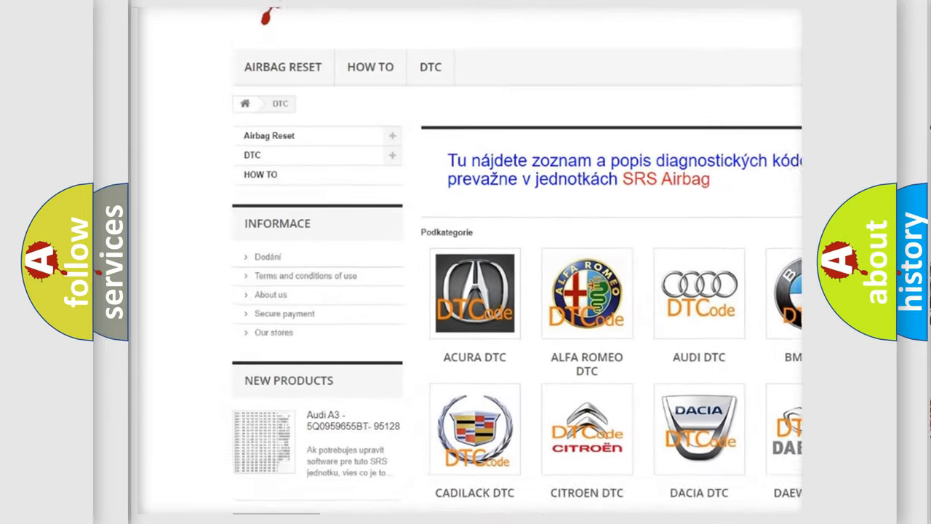
scroll(down, 3)
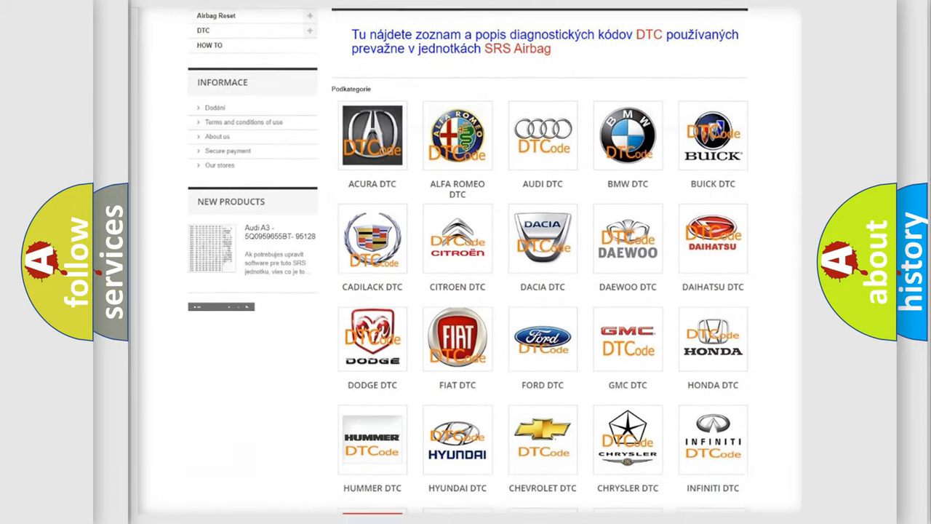
scroll(down, 3)
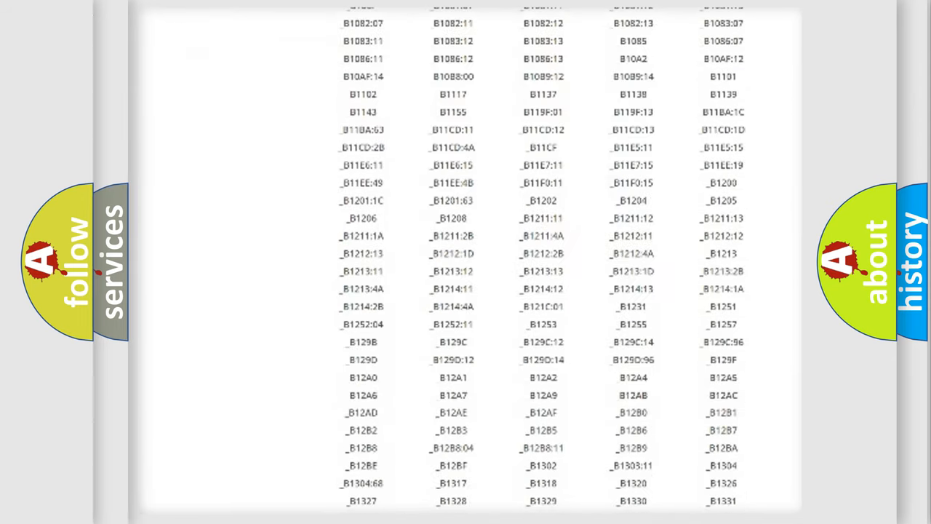
scroll(down, 3)
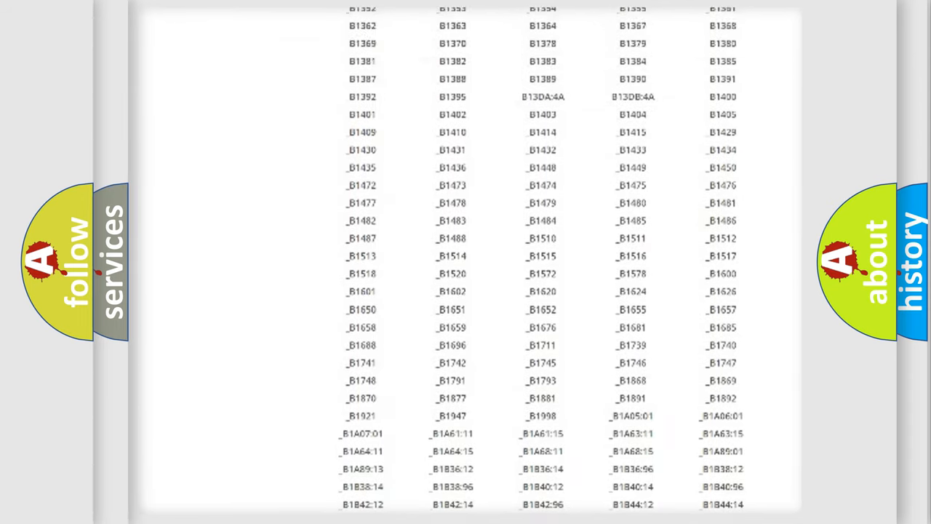